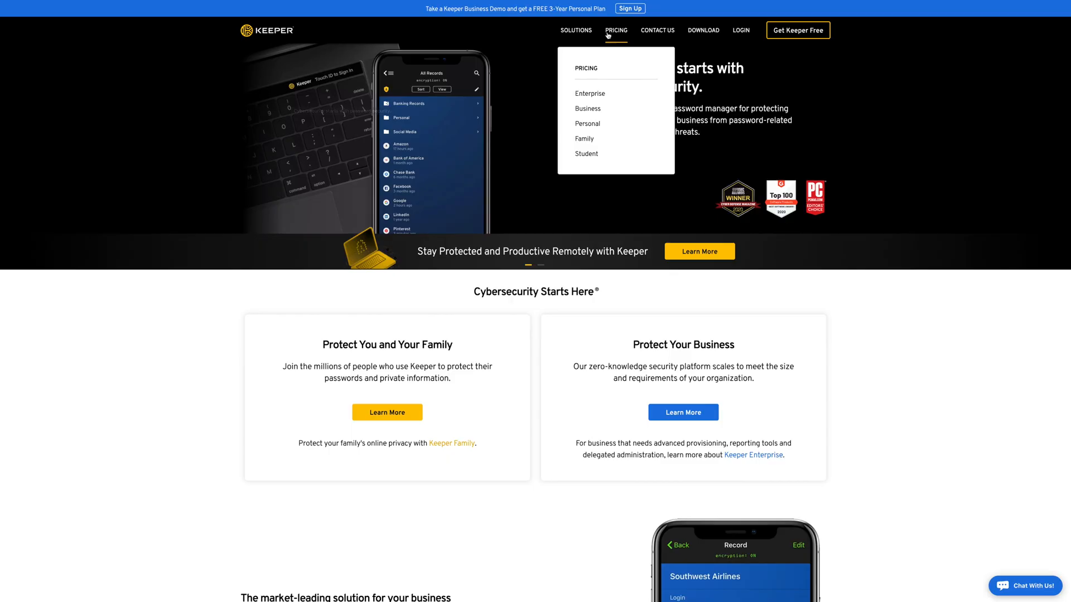
pyautogui.moveTo(587, 124)
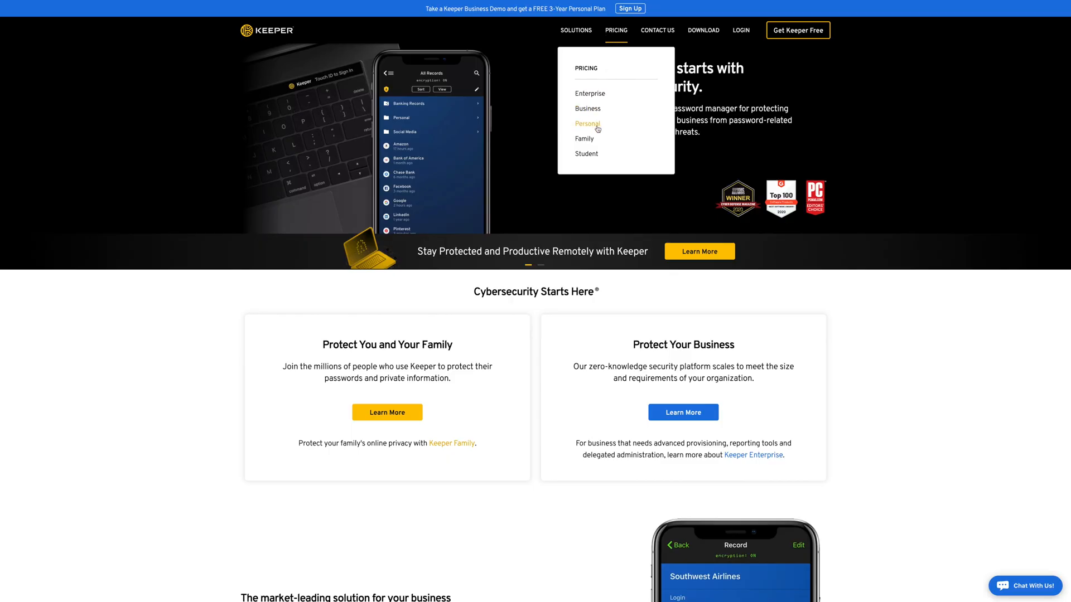
# - Show Keeper's personal pricing plans comparing Keeper Unlimited, the Max Bundle and the Plus Bundle
pyautogui.click(587, 124)
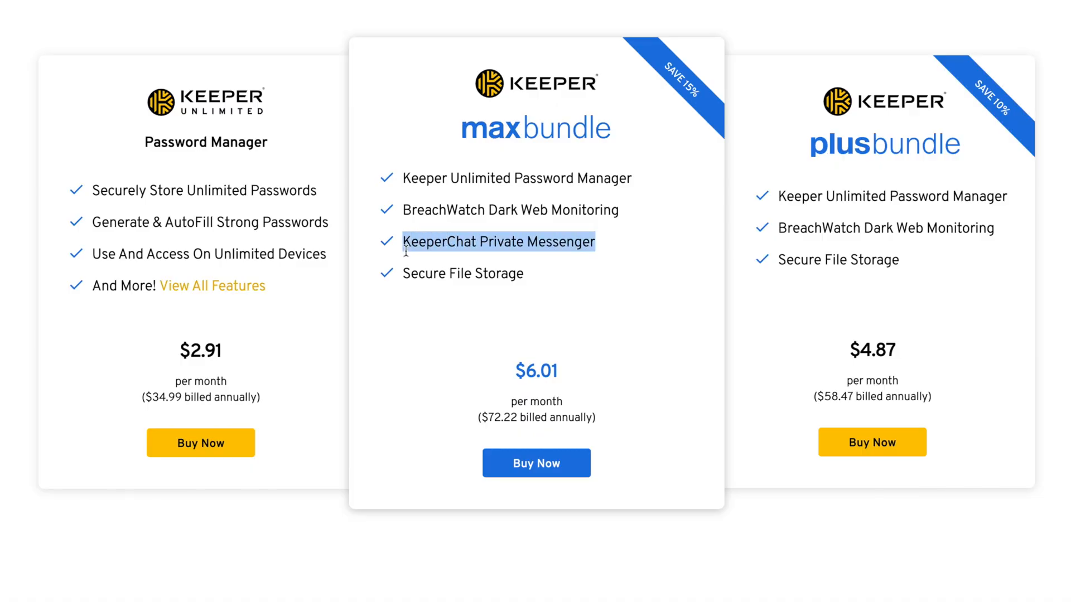
pyautogui.click(536, 462)
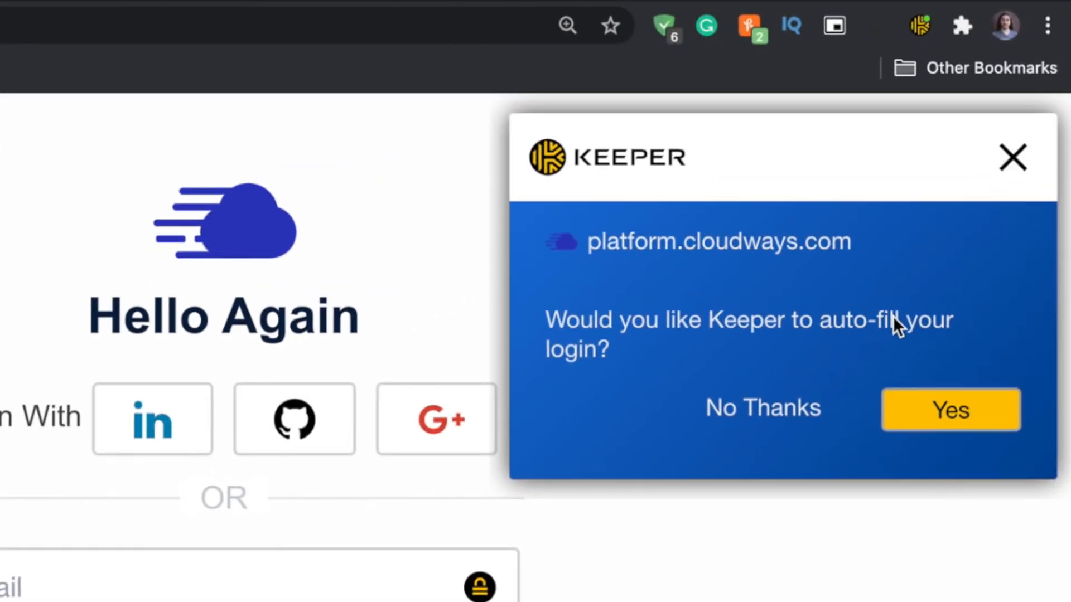
# - Save the Amazon.com record with its Printer Ink field and view the 97% Security Audit
pyautogui.click(949, 410)
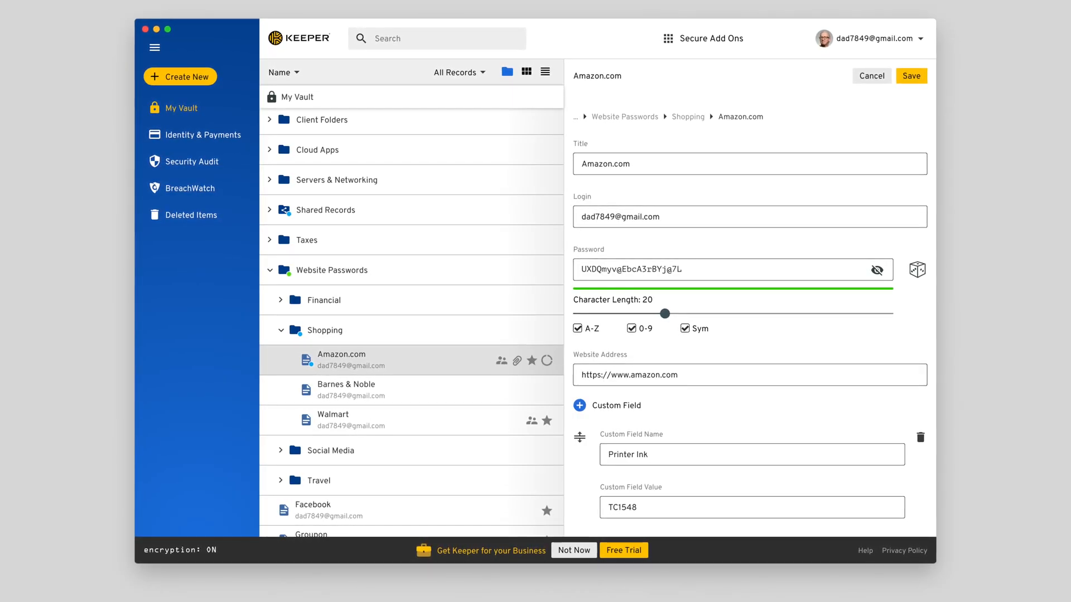
pyautogui.click(906, 74)
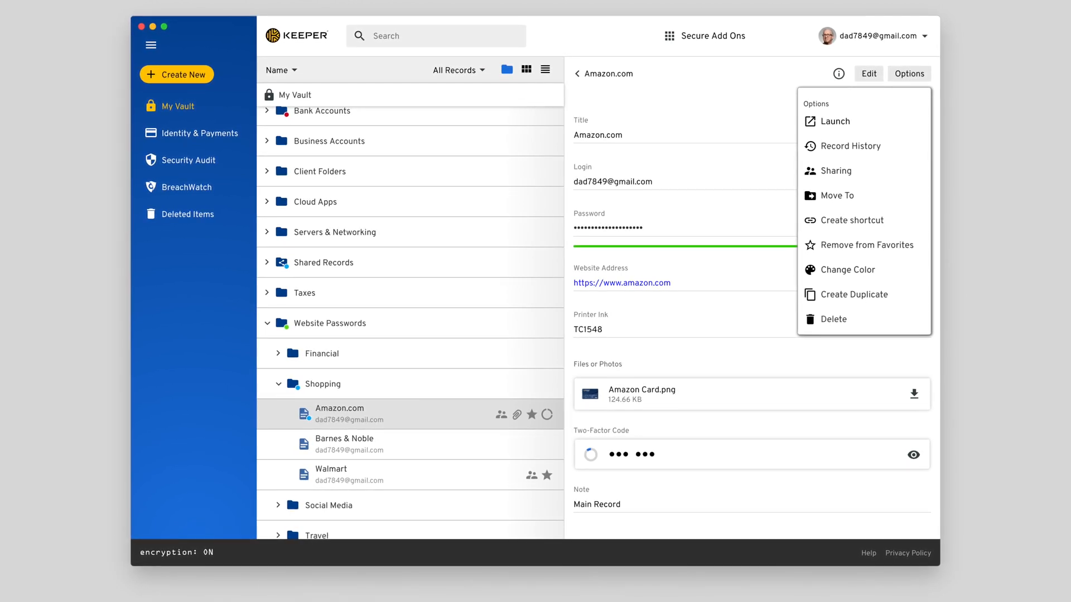
pyautogui.click(188, 161)
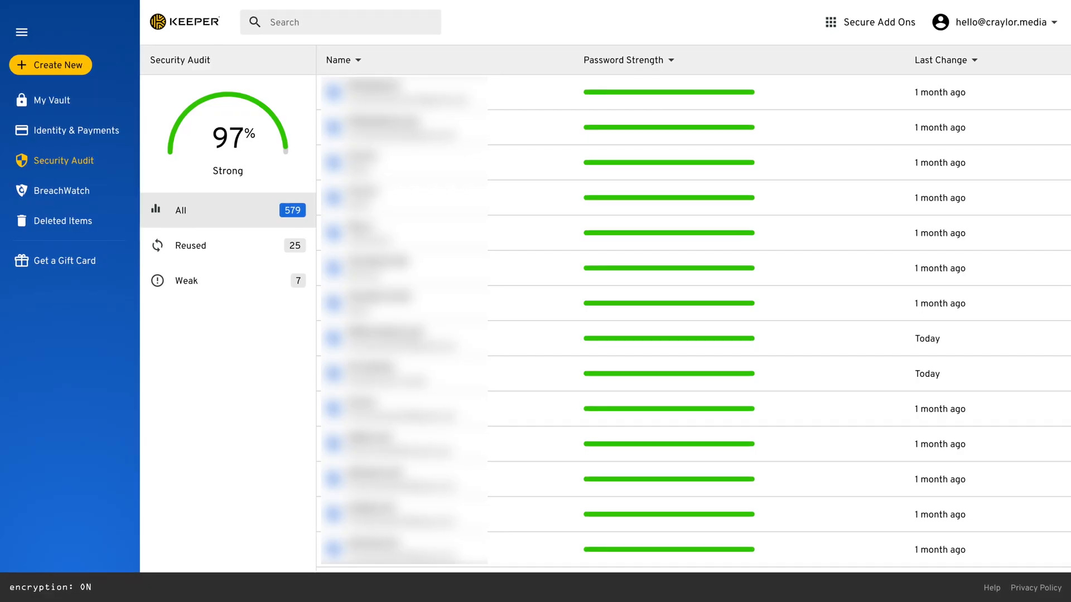
# - Leave Keeper's Security Audit and move to NordPass's All Items list of logins
pyautogui.click(62, 189)
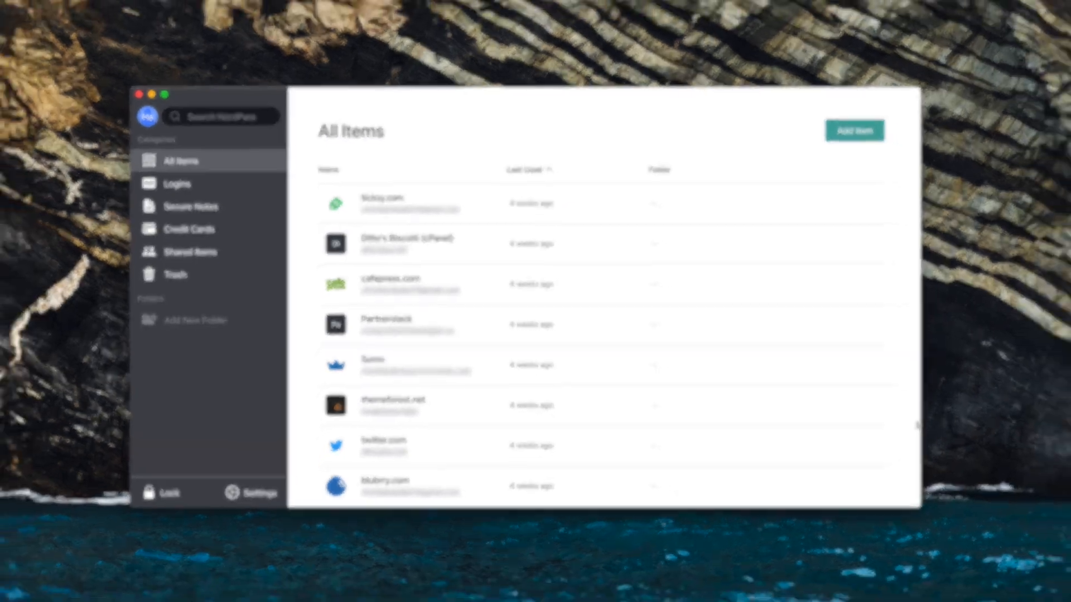
# - View the cafepress.com login, then generate a strong password for the My theoretical website login
pyautogui.click(390, 279)
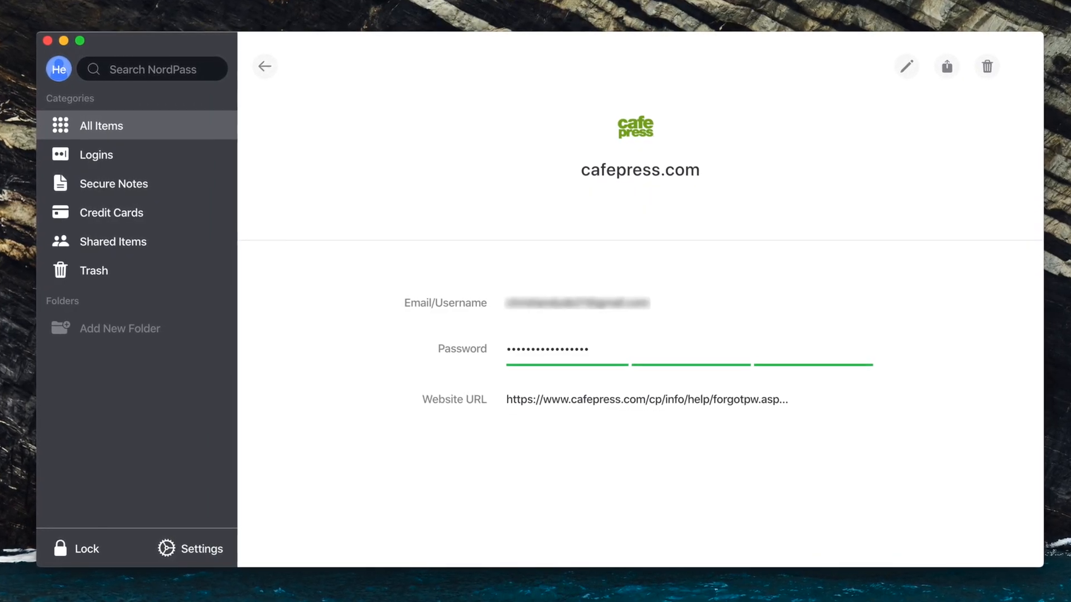
pyautogui.click(906, 66)
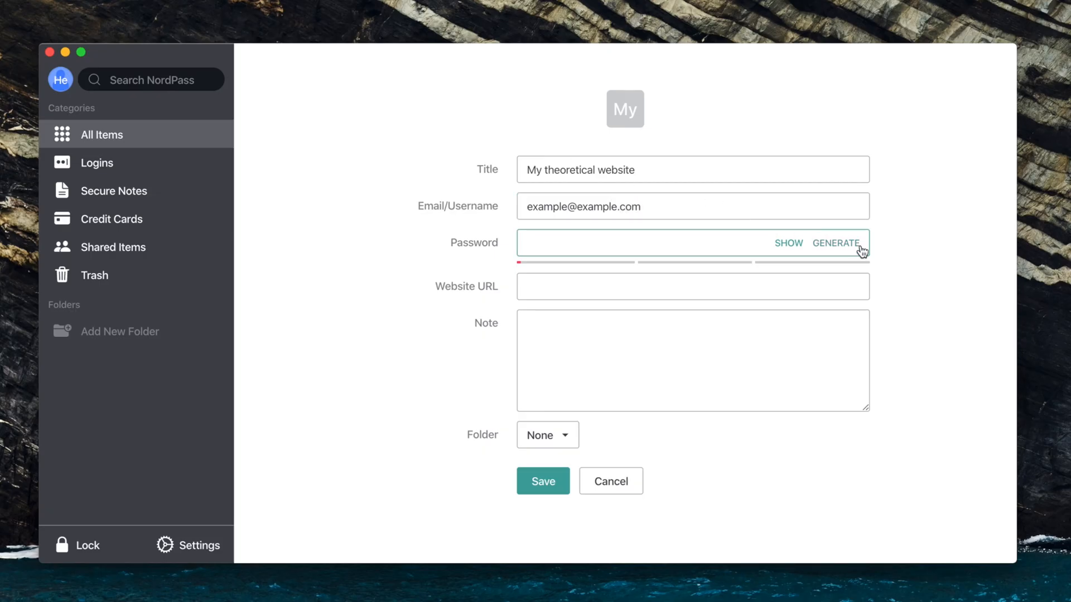
pyautogui.click(835, 243)
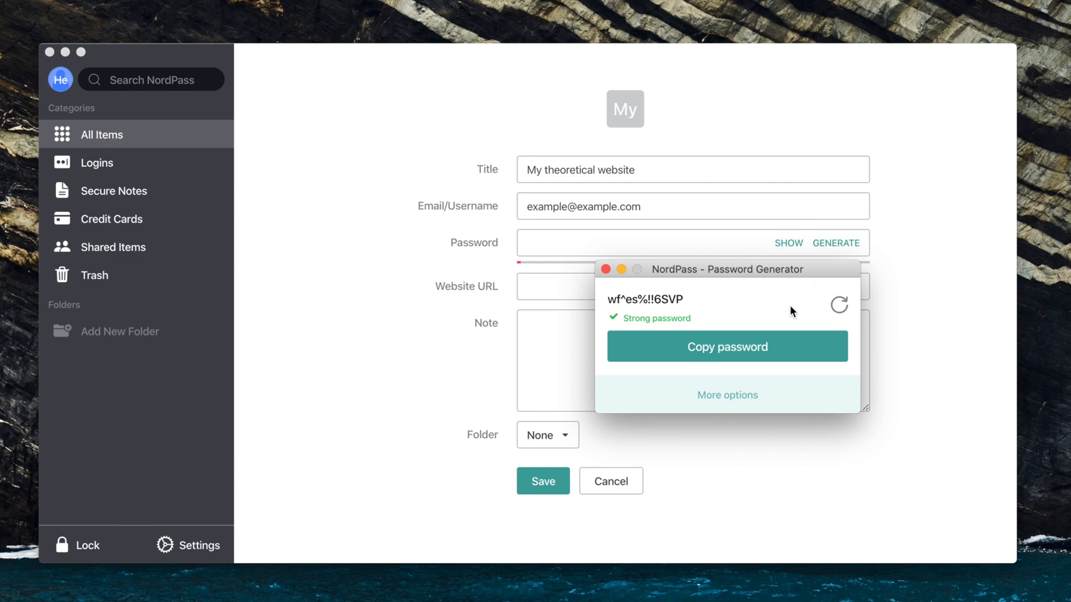
pyautogui.click(727, 395)
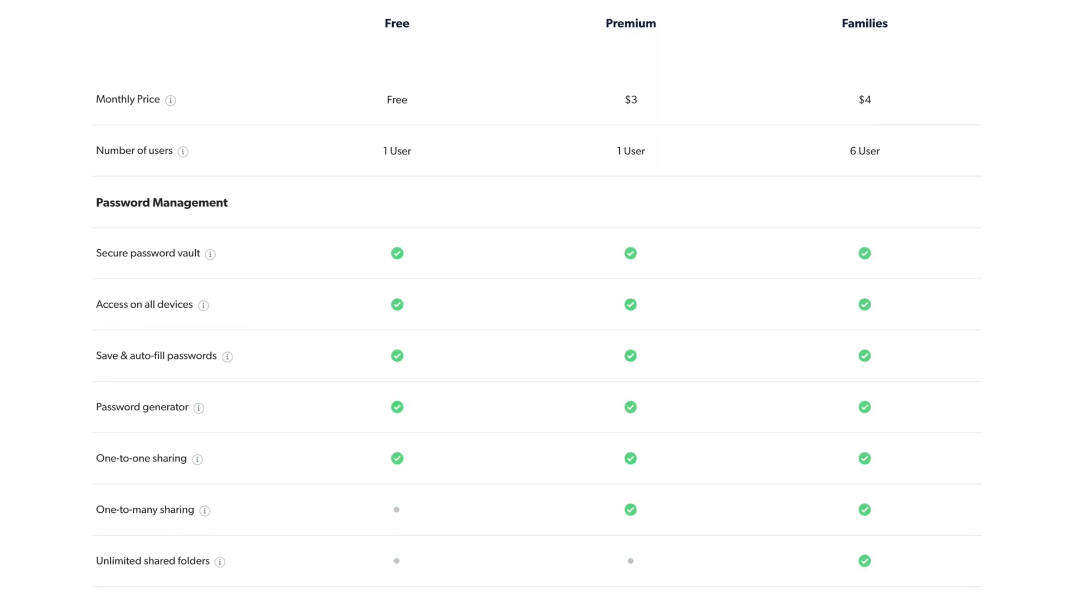
# - Scroll to LastPass's Free, Premium and Families plan comparison table
pyautogui.scroll(-3)
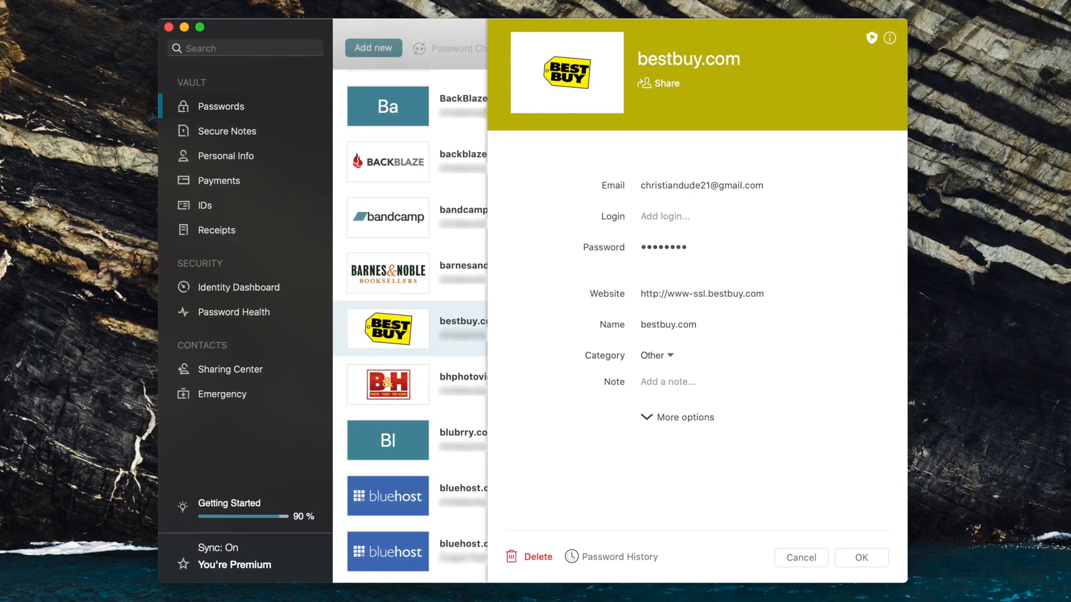
pyautogui.click(239, 287)
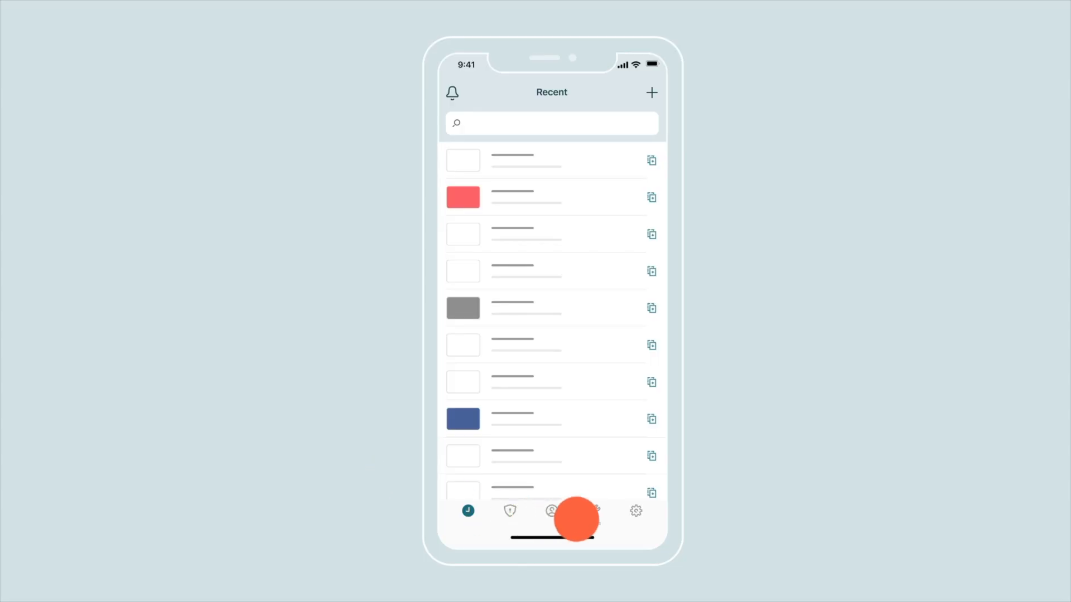
# - Switch on Dashlane's VPN for WiFi protection and view its status screen
pyautogui.click(593, 511)
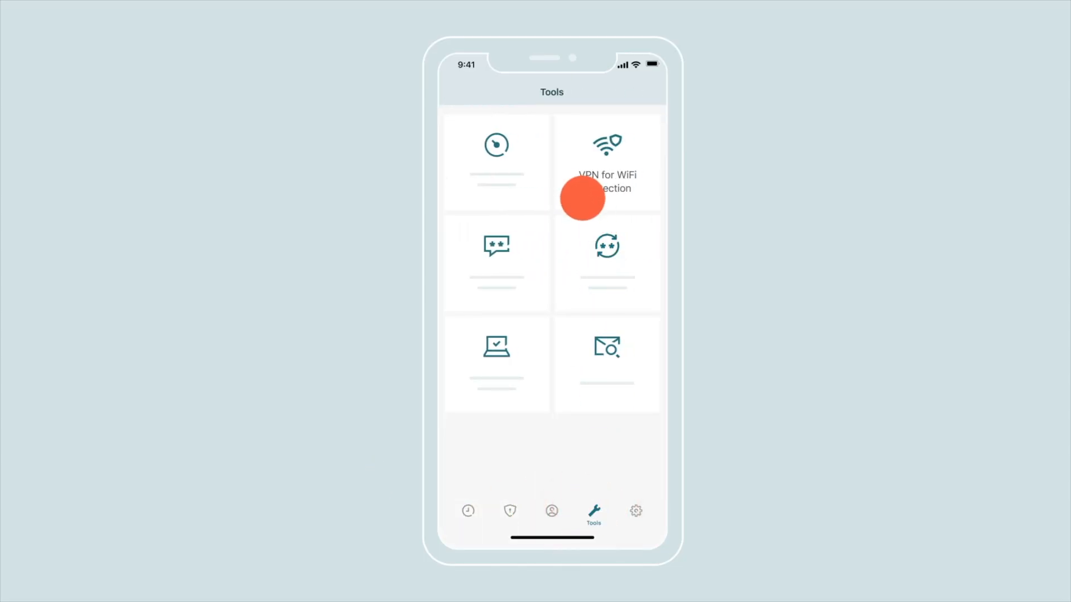
pyautogui.click(605, 161)
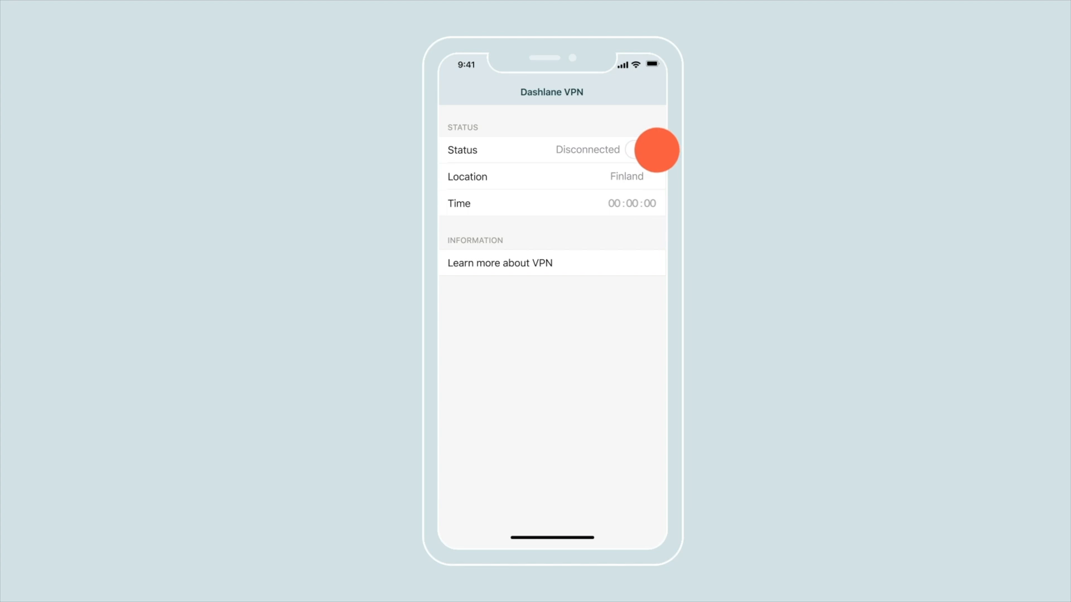
pyautogui.click(640, 149)
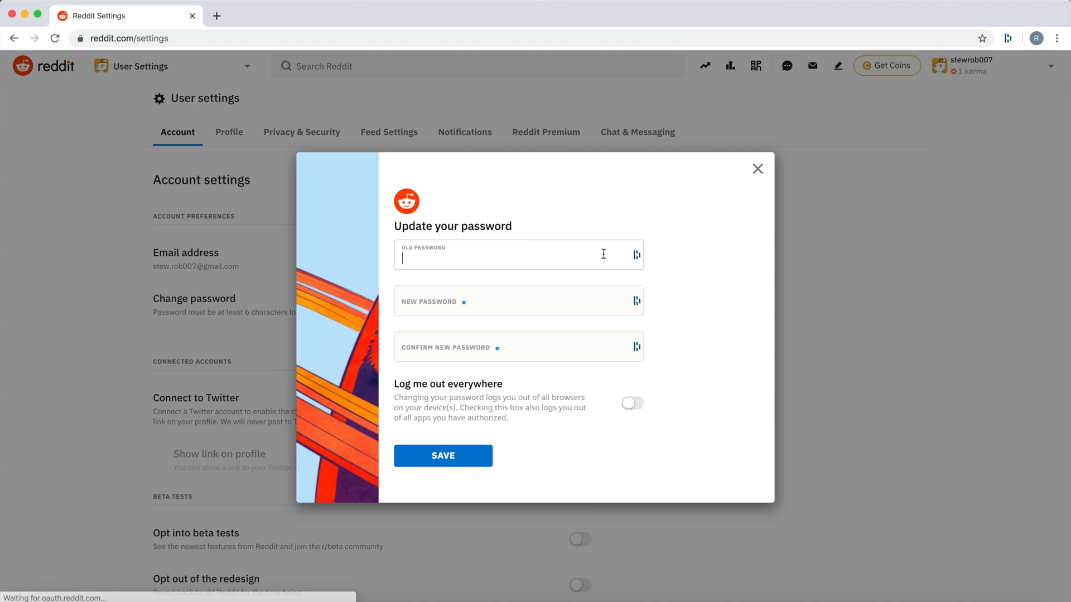
# - Enter the old password into Reddit's OLD PASSWORD field
pyautogui.write('password')
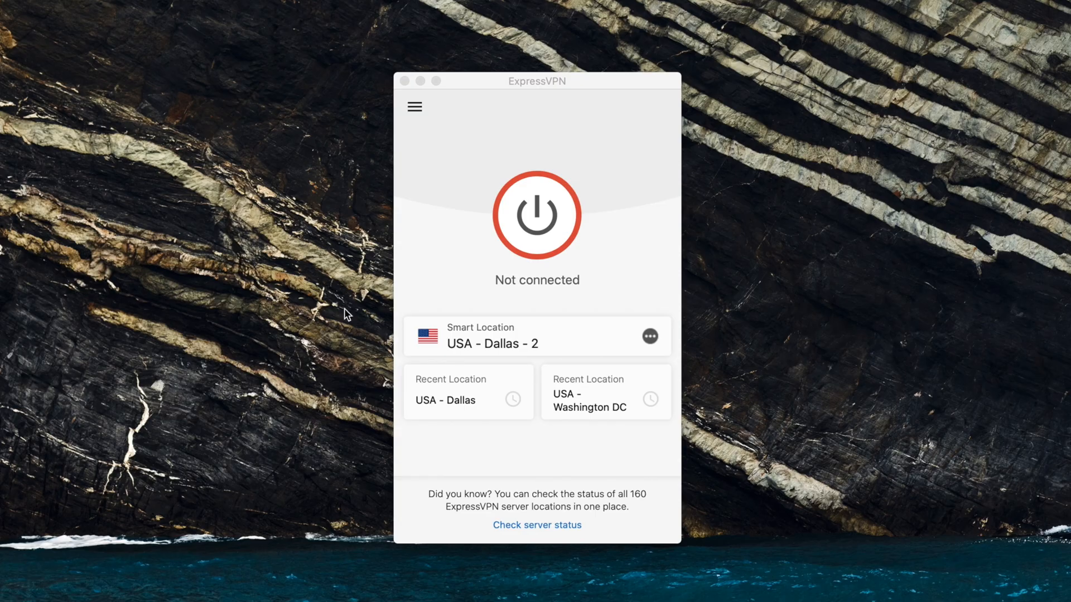
# - Show ExpressVPN not connected, with USA - Dallas - 2 as the smart location
pyautogui.click(537, 214)
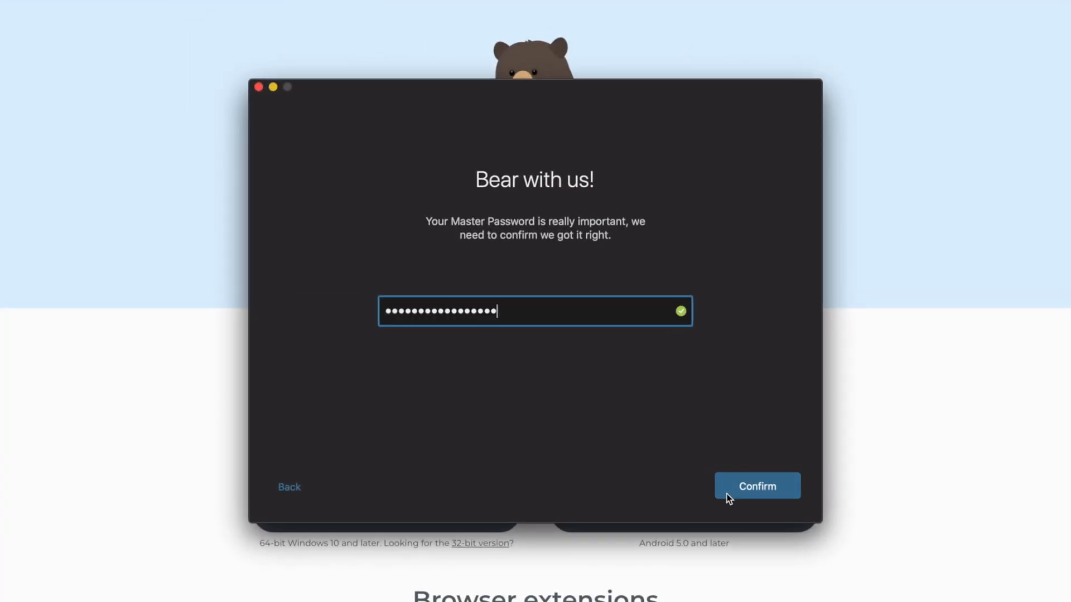
# - Confirm the re-entered RememBear master password to finish account setup
pyautogui.click(757, 486)
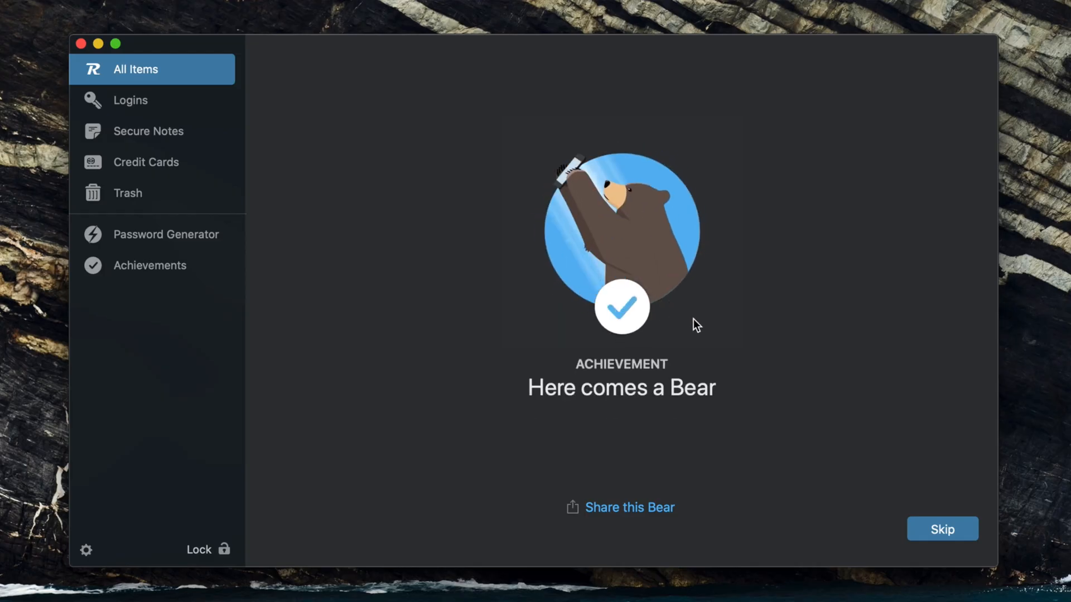
# - Skip the 'Here comes a Bear' achievement screen in the RememBear vault
pyautogui.click(941, 529)
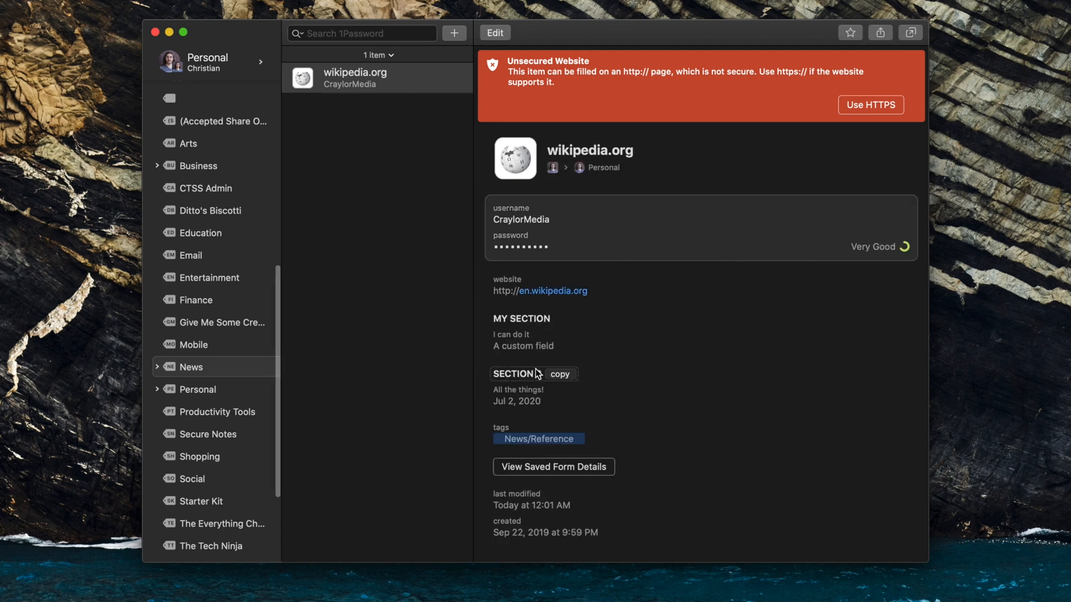
pyautogui.moveTo(567, 354)
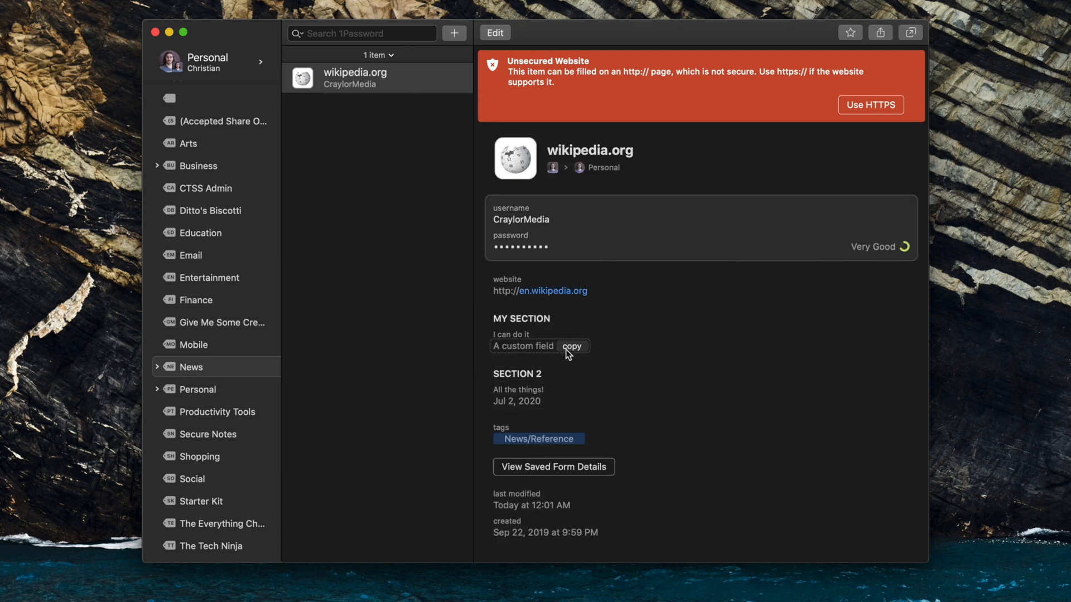
pyautogui.moveTo(659, 328)
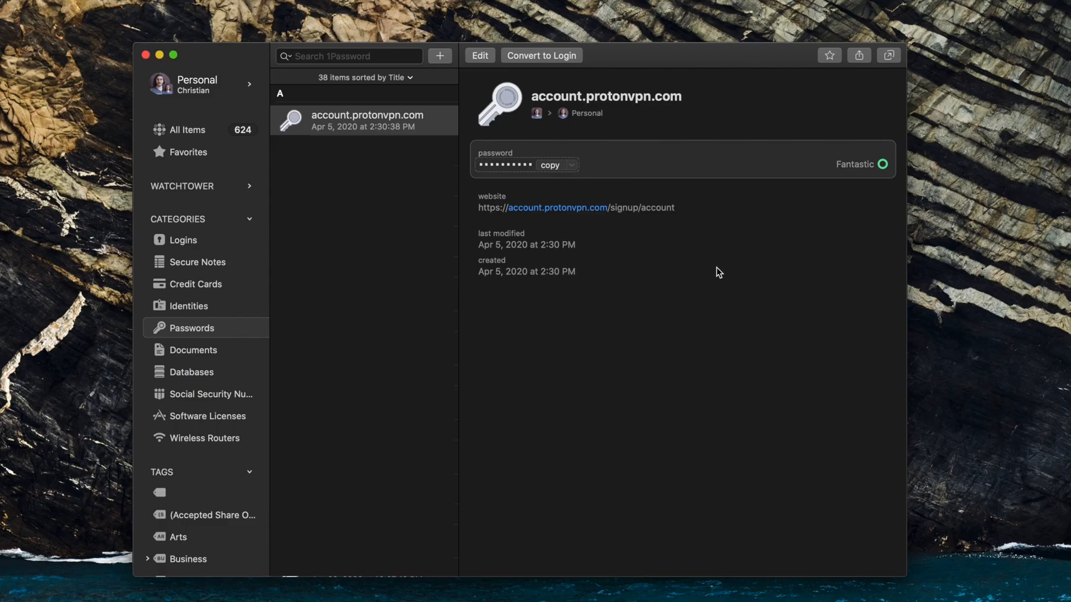
pyautogui.moveTo(551, 67)
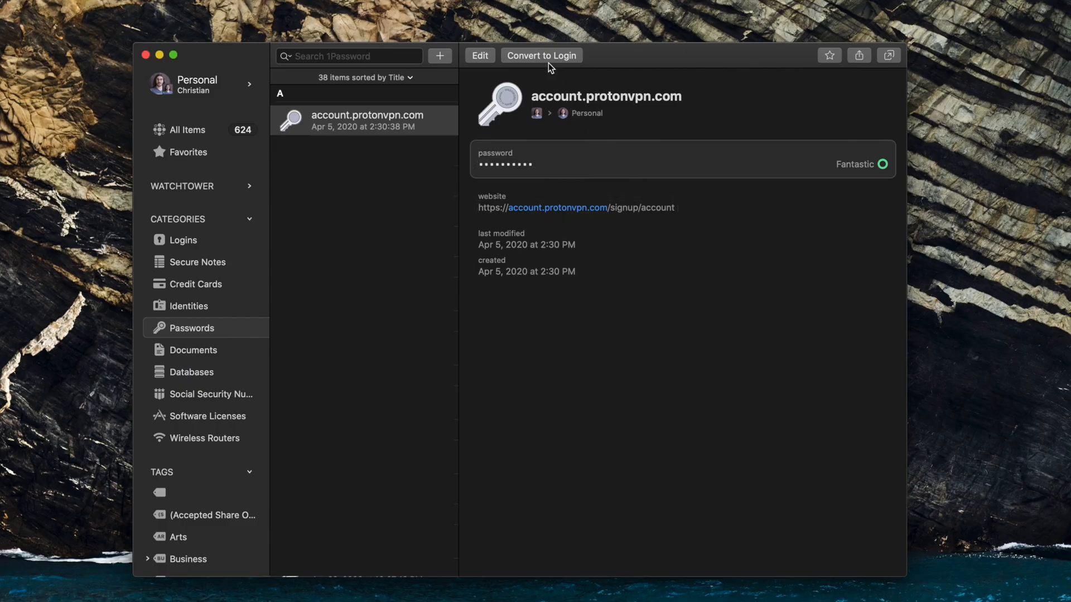
pyautogui.click(541, 56)
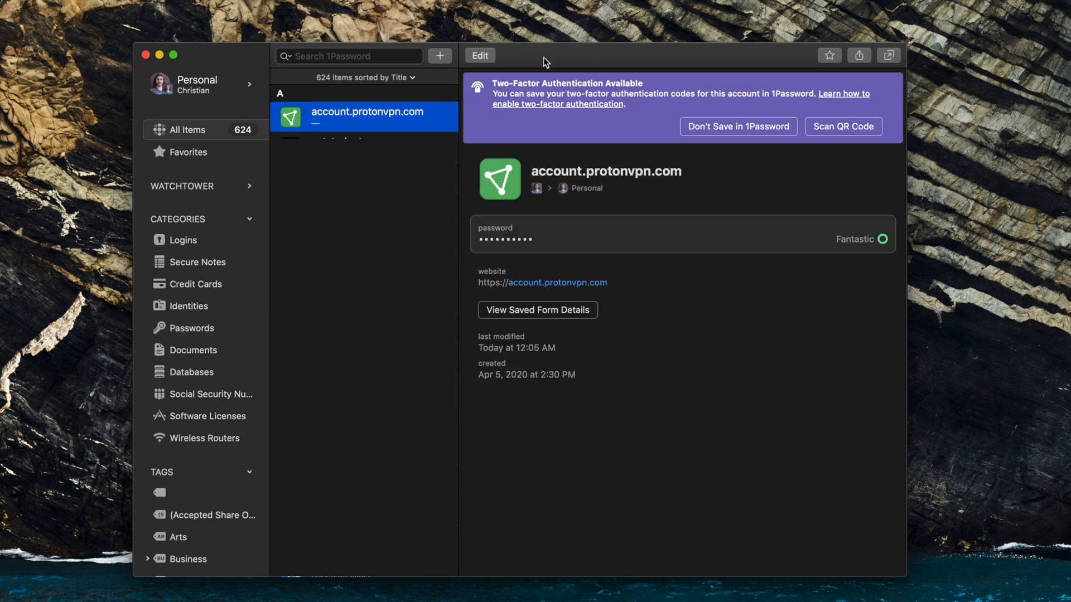
pyautogui.moveTo(480, 56)
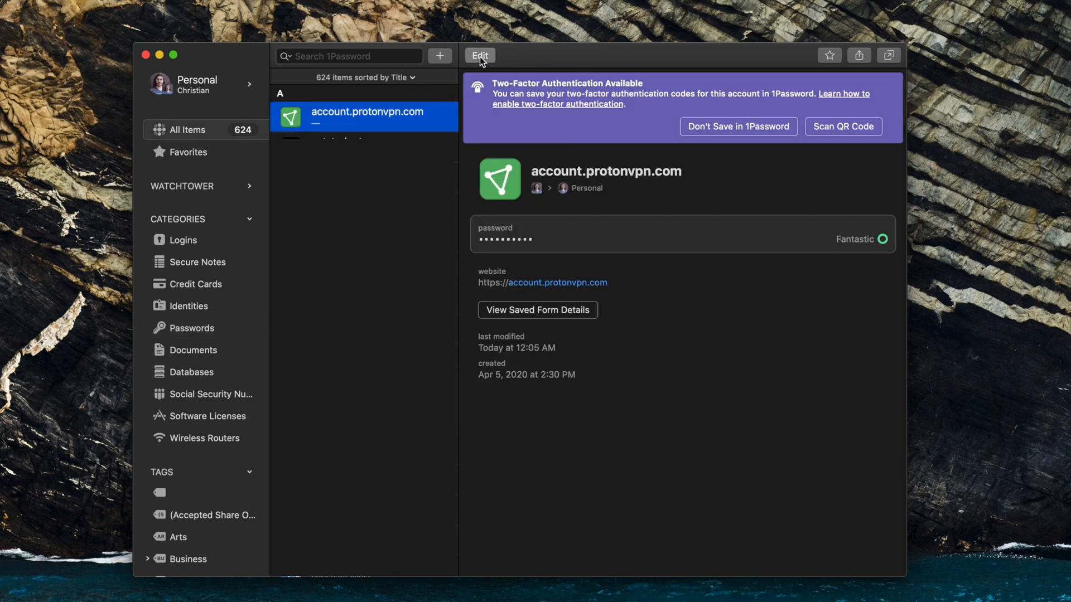
pyautogui.click(478, 55)
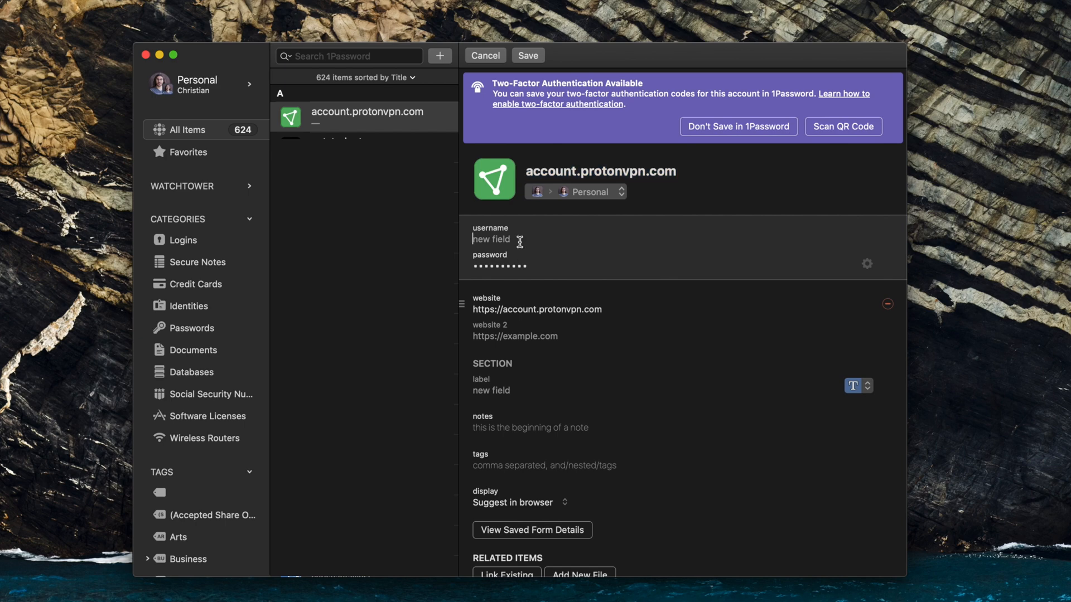
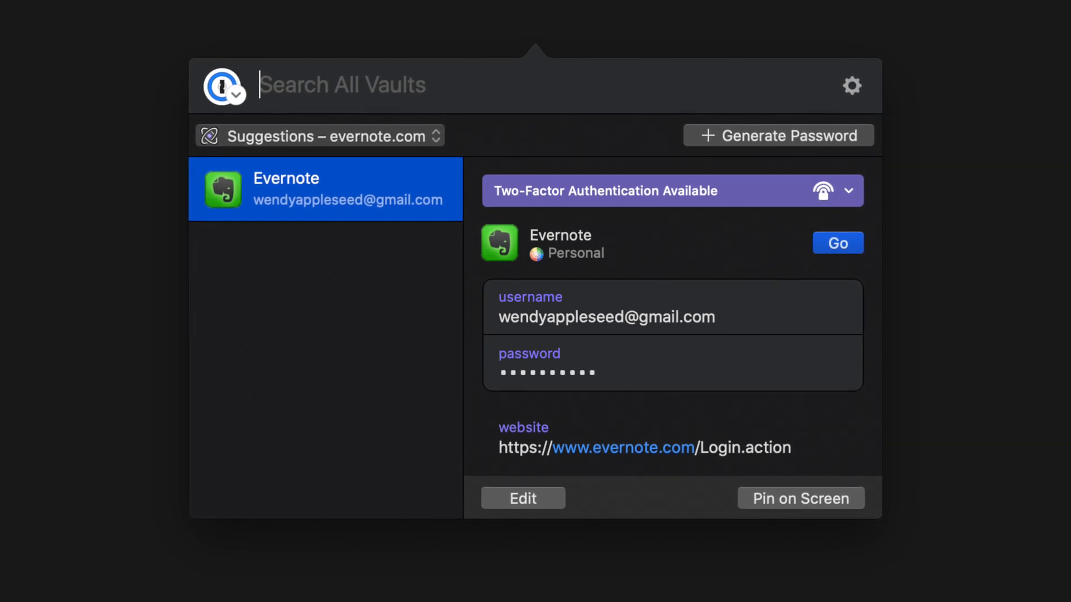
# - Open 1Password mini to see the suggested Evernote login for evernote.com
pyautogui.click(837, 243)
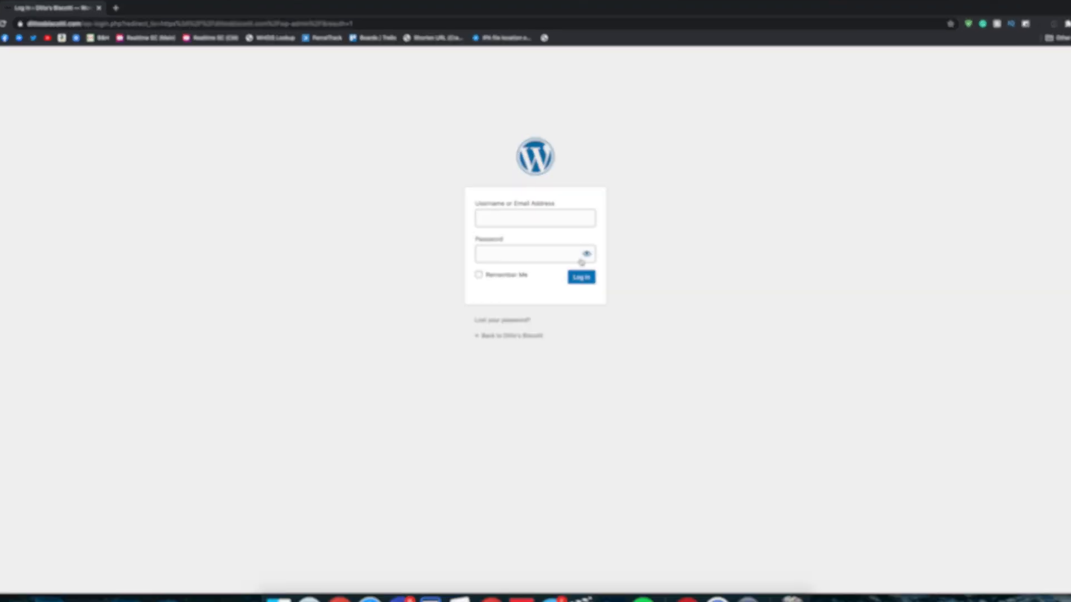